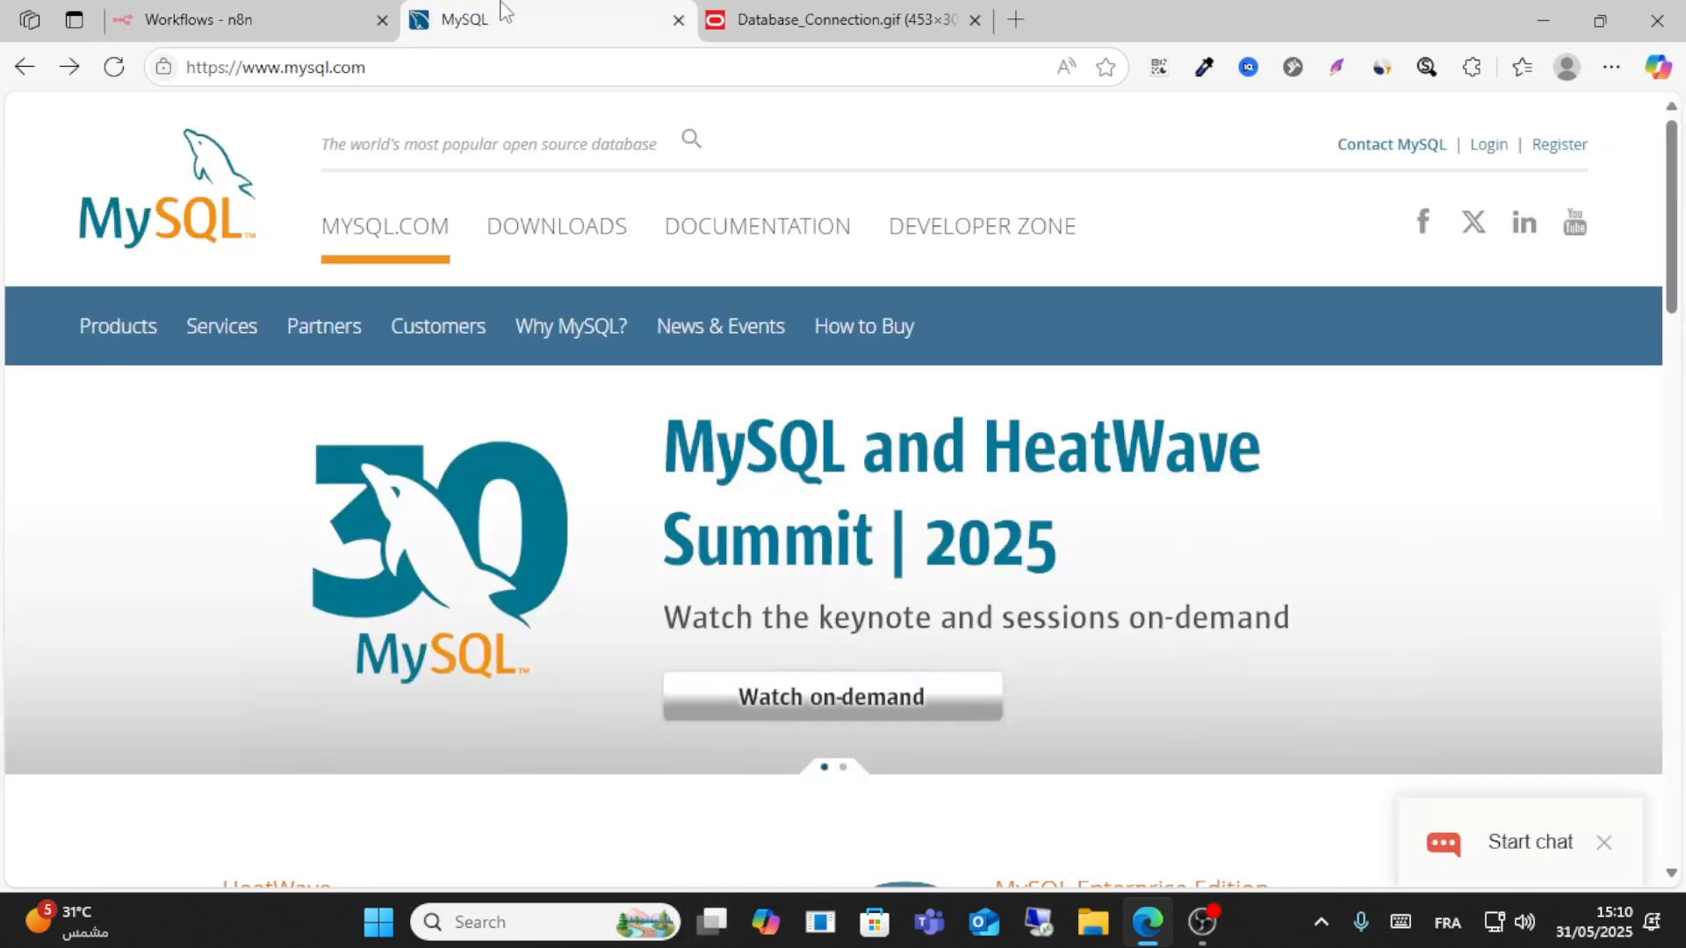
Switch to the n8n tab and create a new blank workflow.
{"action": "left_click", "coordinate": [202, 20]}
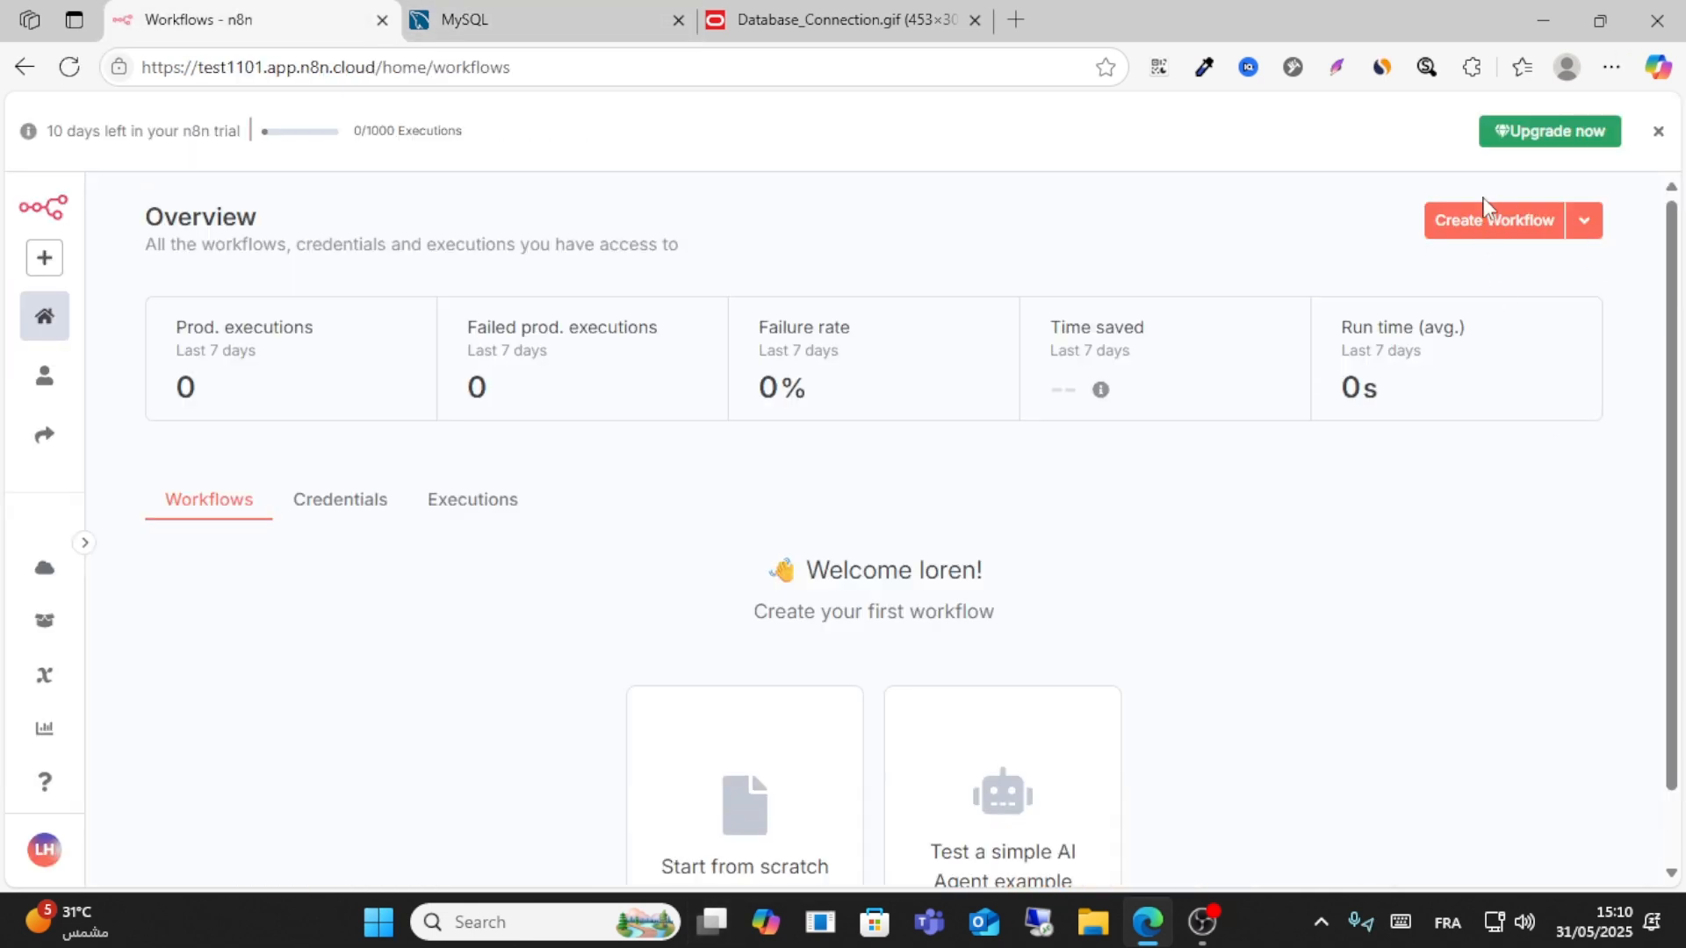
{"action": "left_click", "coordinate": [1494, 220]}
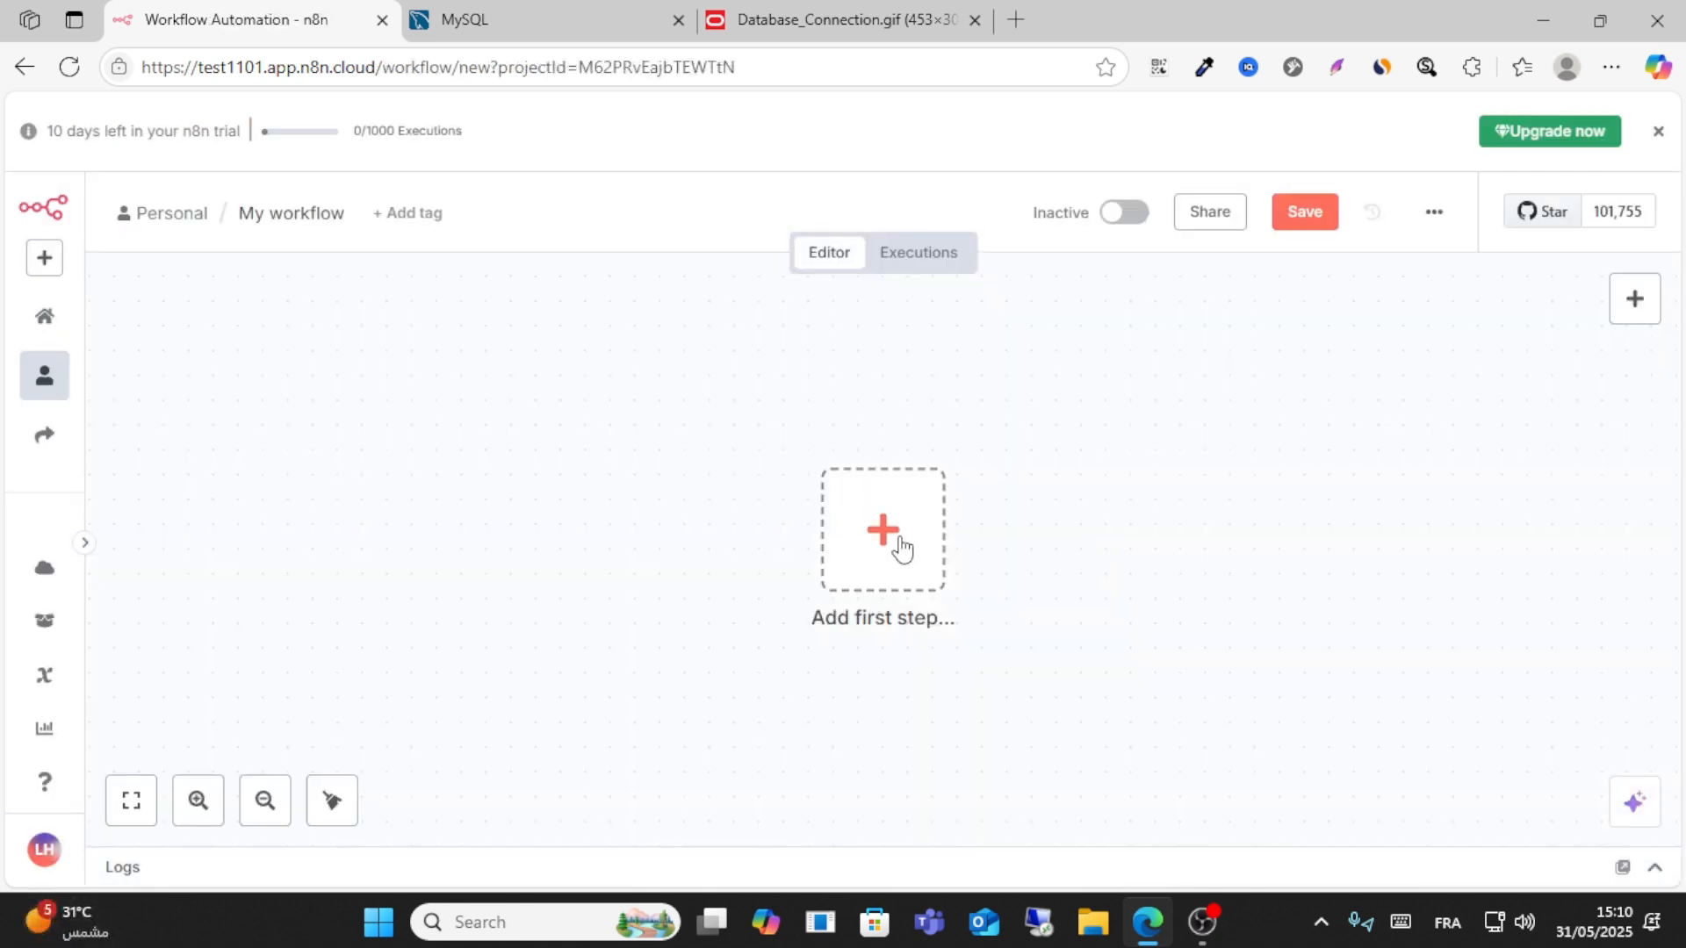
Add a MySQL node with the 'Execute a SQL query' action as the first step.
{"action": "left_click", "coordinate": [882, 530]}
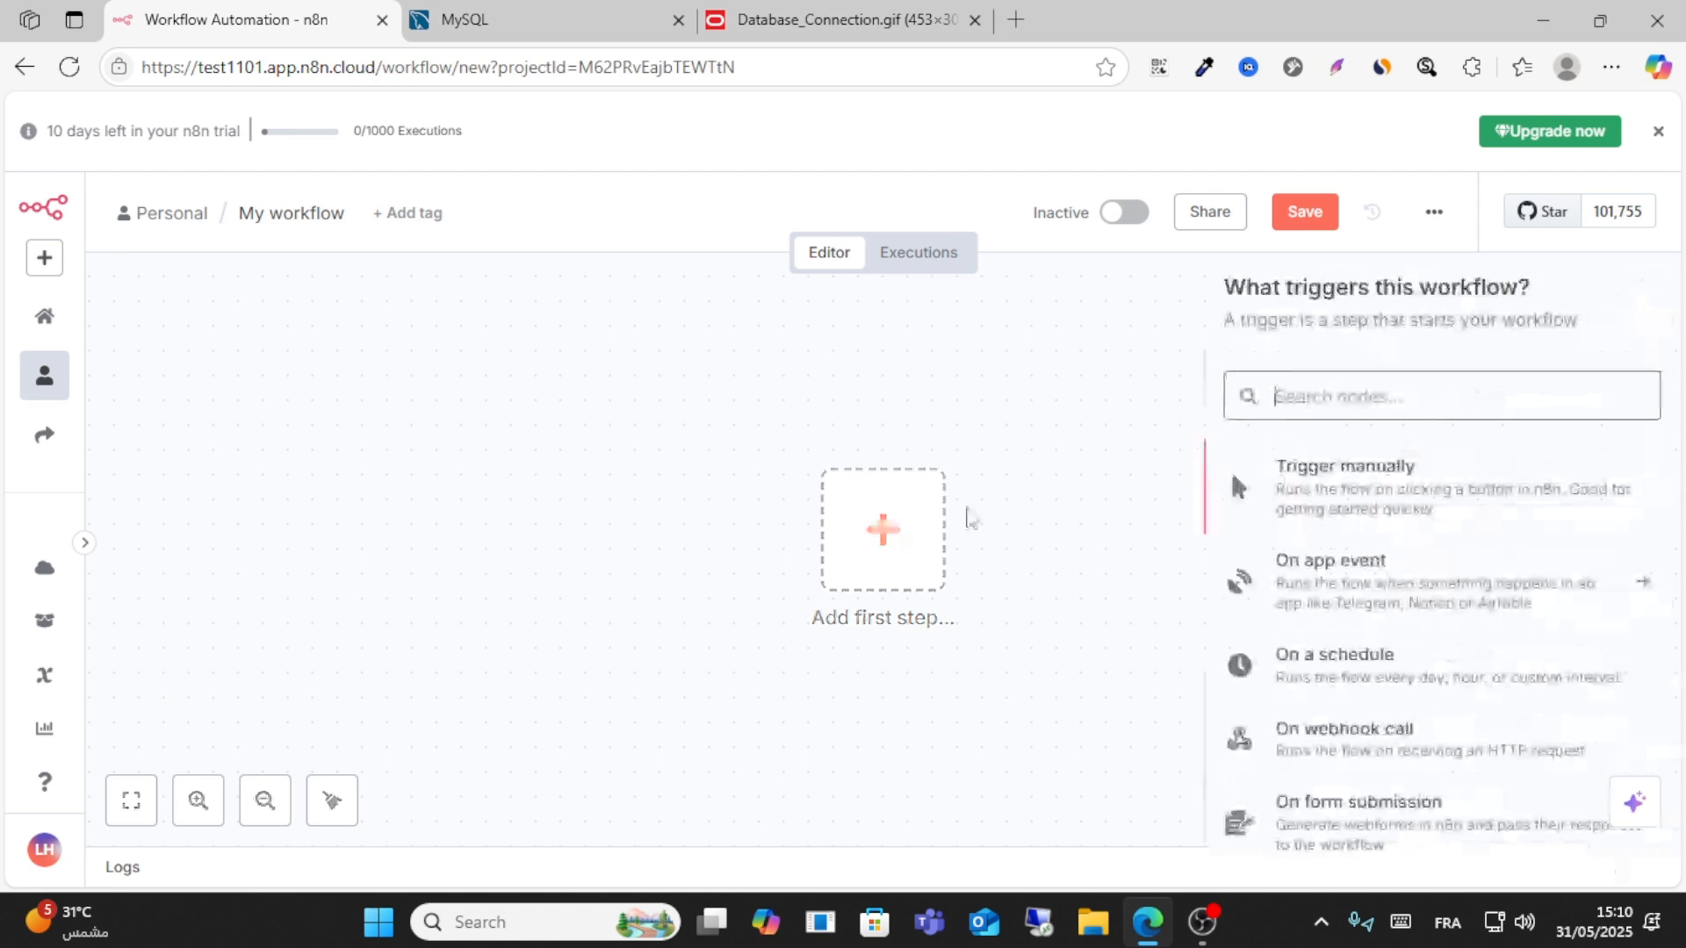
{"action": "type", "text": "M"}
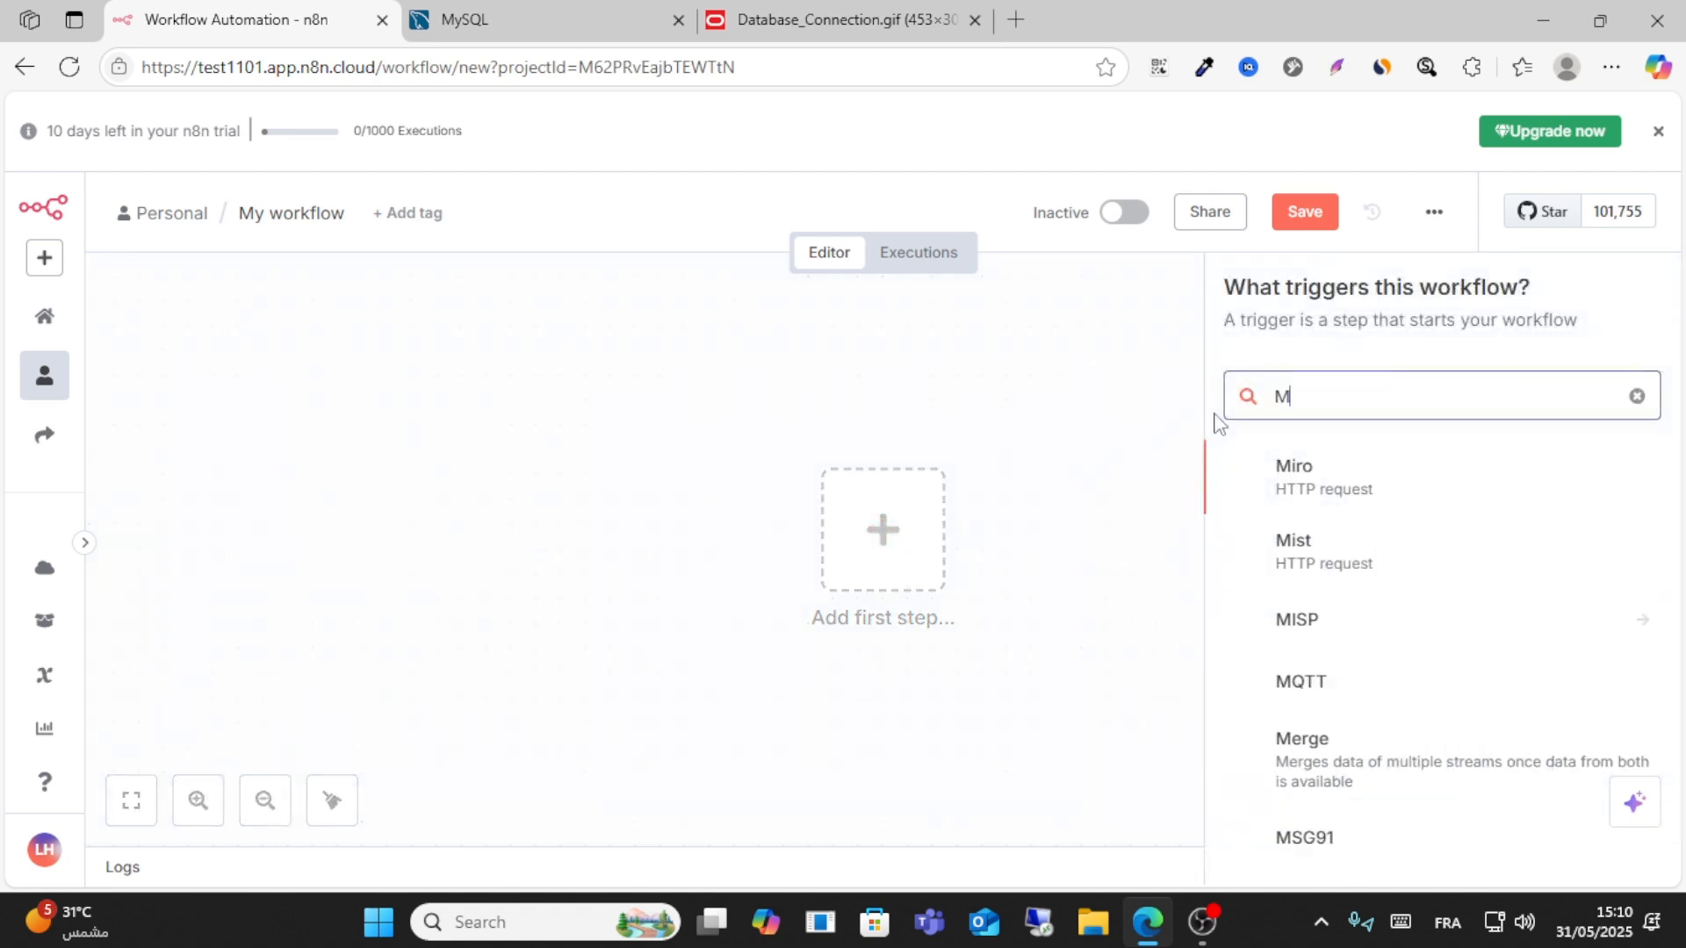
{"action": "type", "text": "y"}
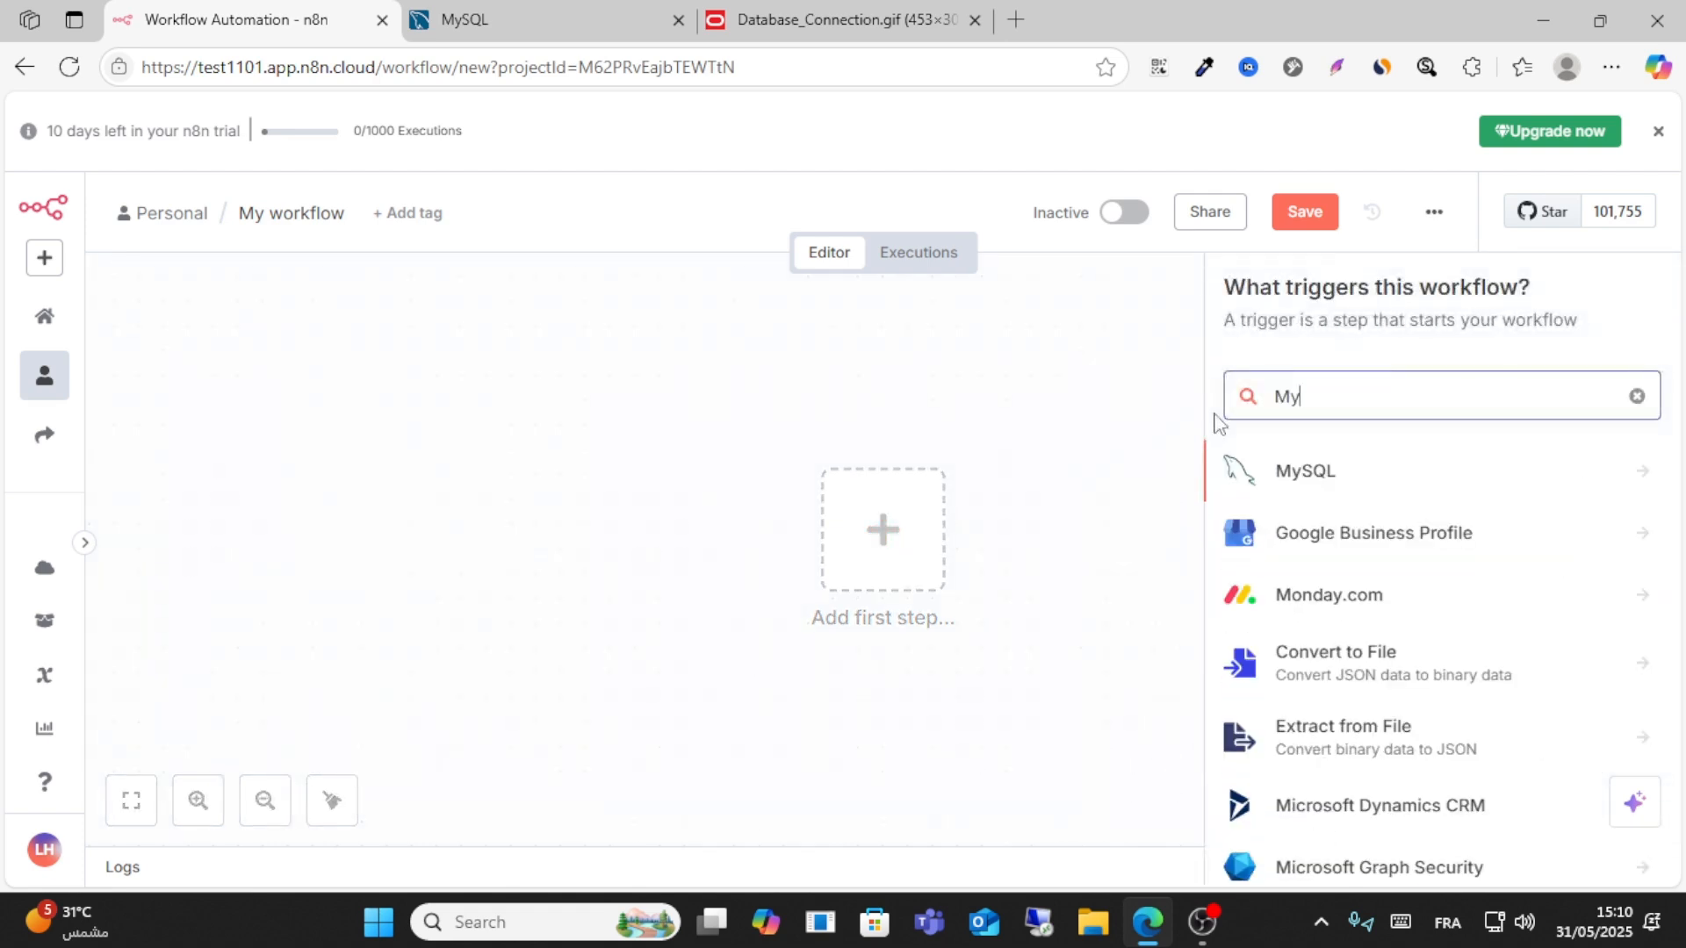
{"action": "left_click", "coordinate": [1306, 470]}
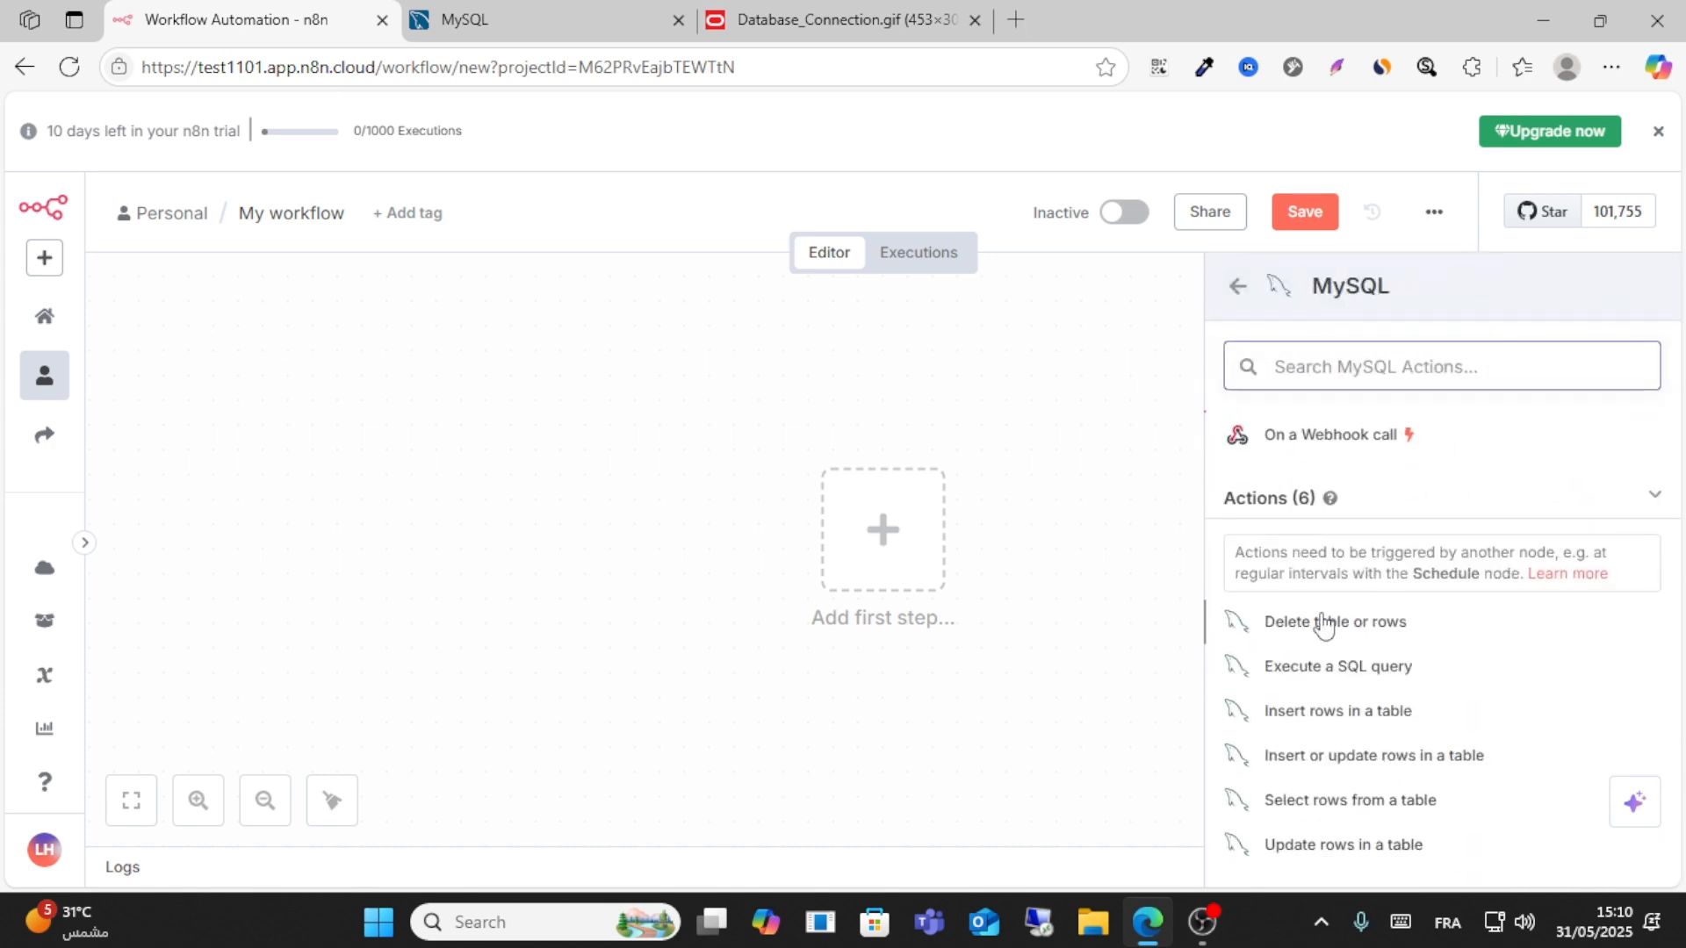
{"action": "mouse_move", "coordinate": [1323, 692]}
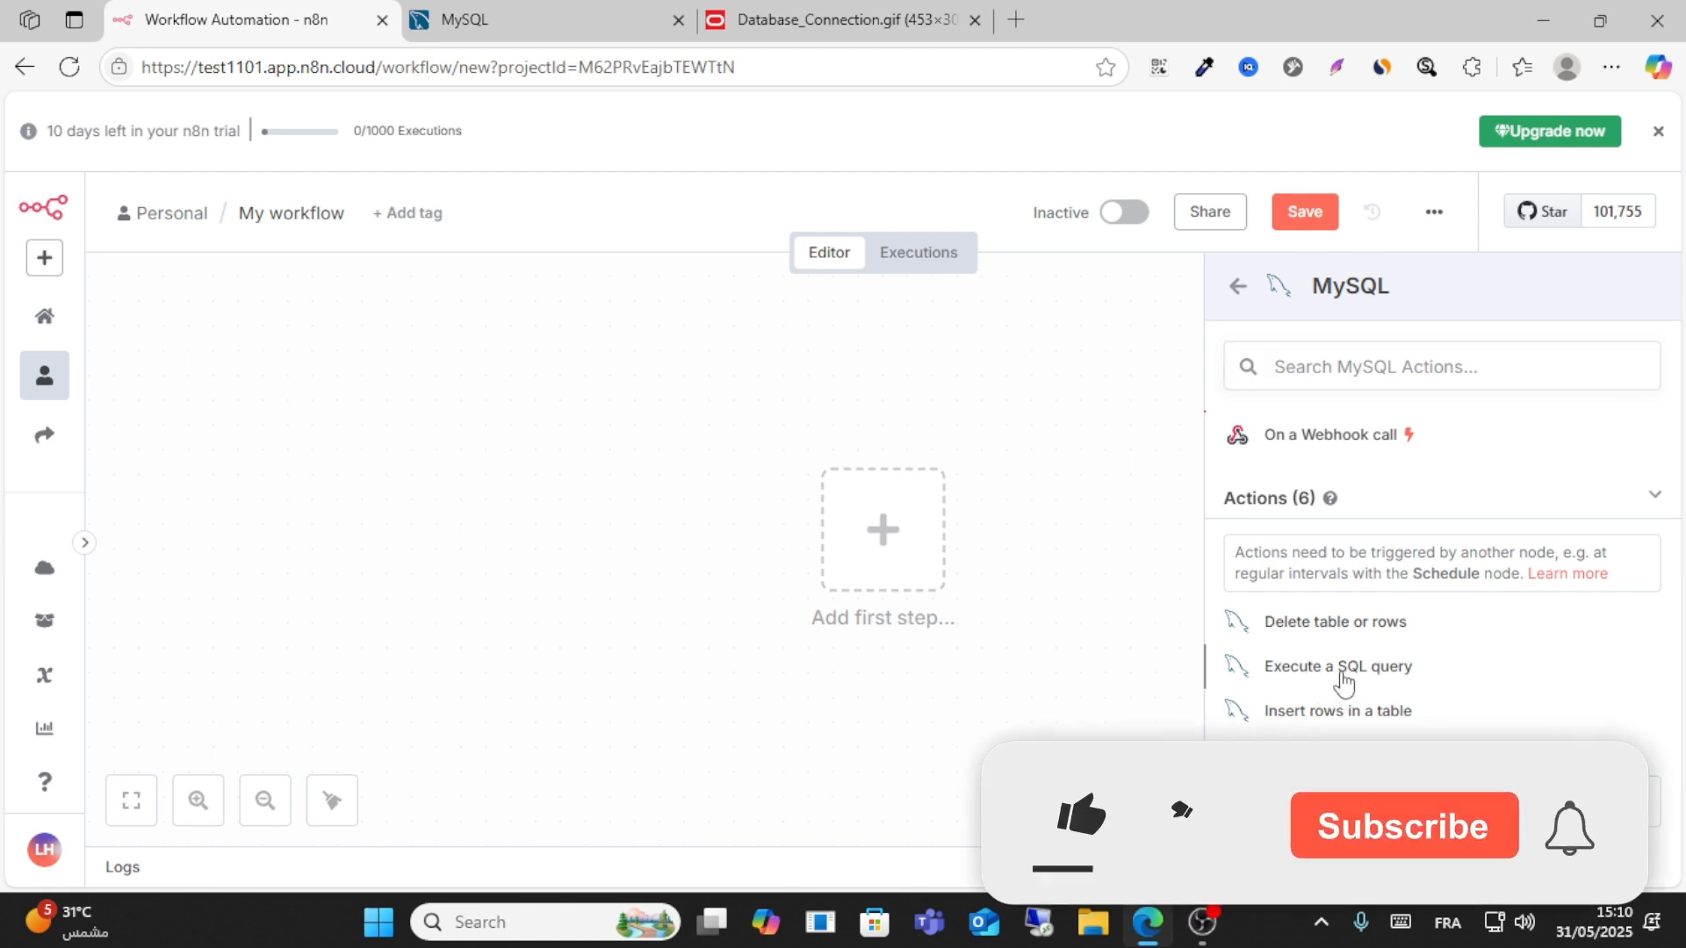
{"action": "left_click", "coordinate": [1339, 667]}
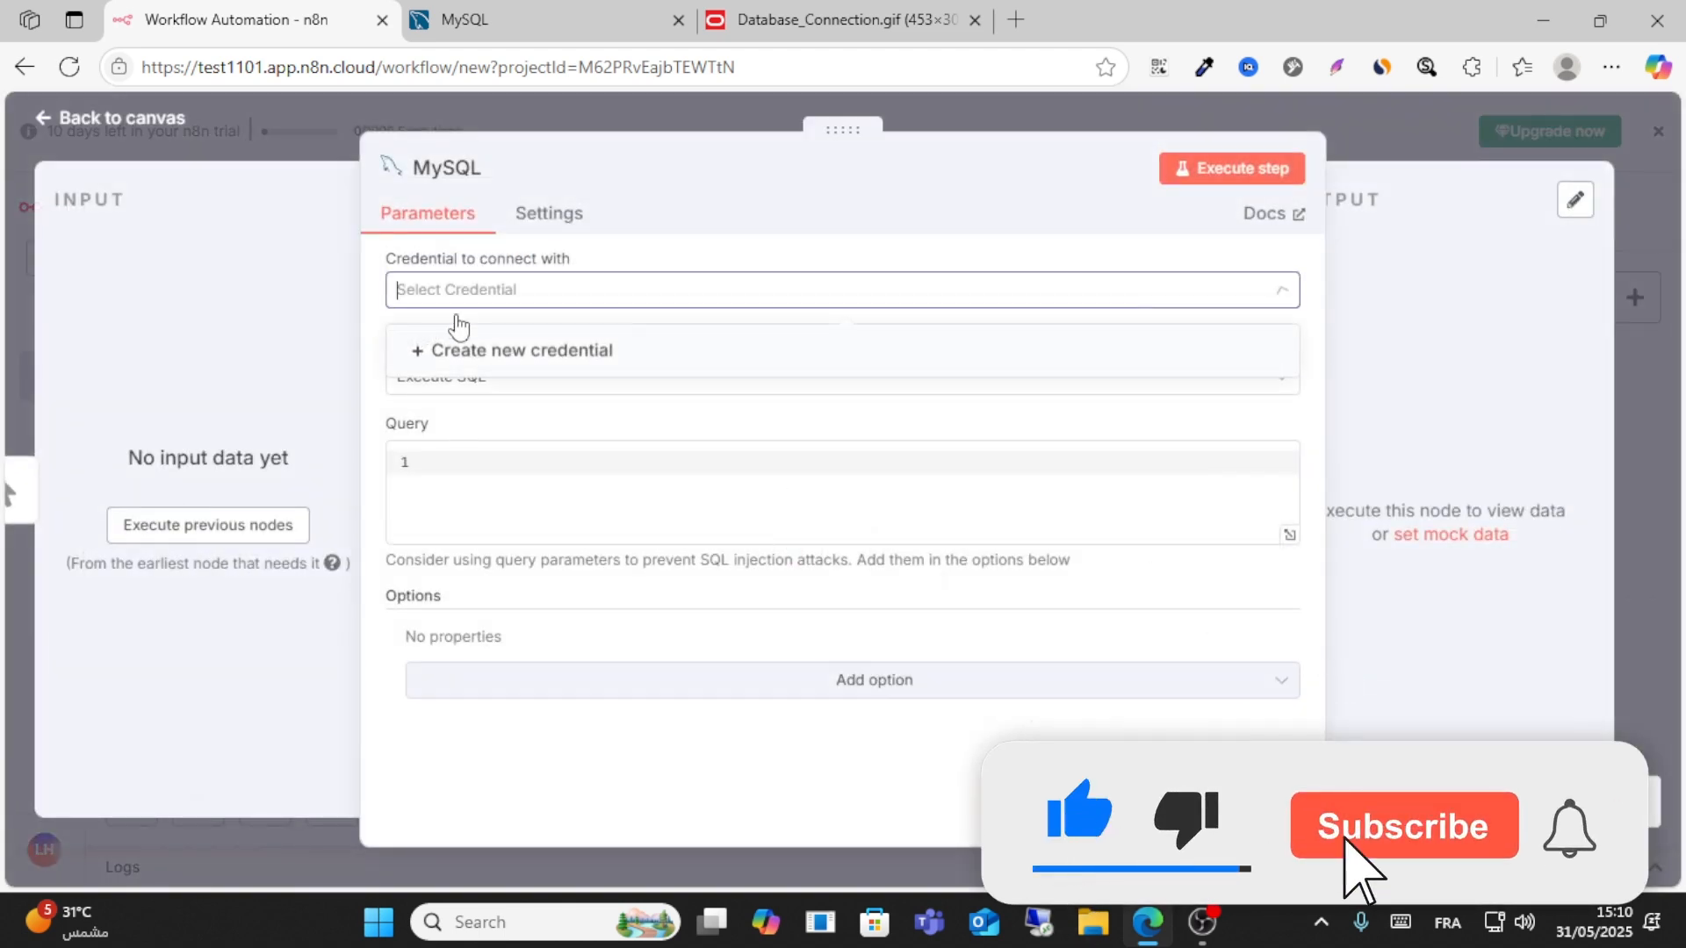
Create a new MySQL credential and select its localhost host value.
{"action": "left_click", "coordinate": [519, 351]}
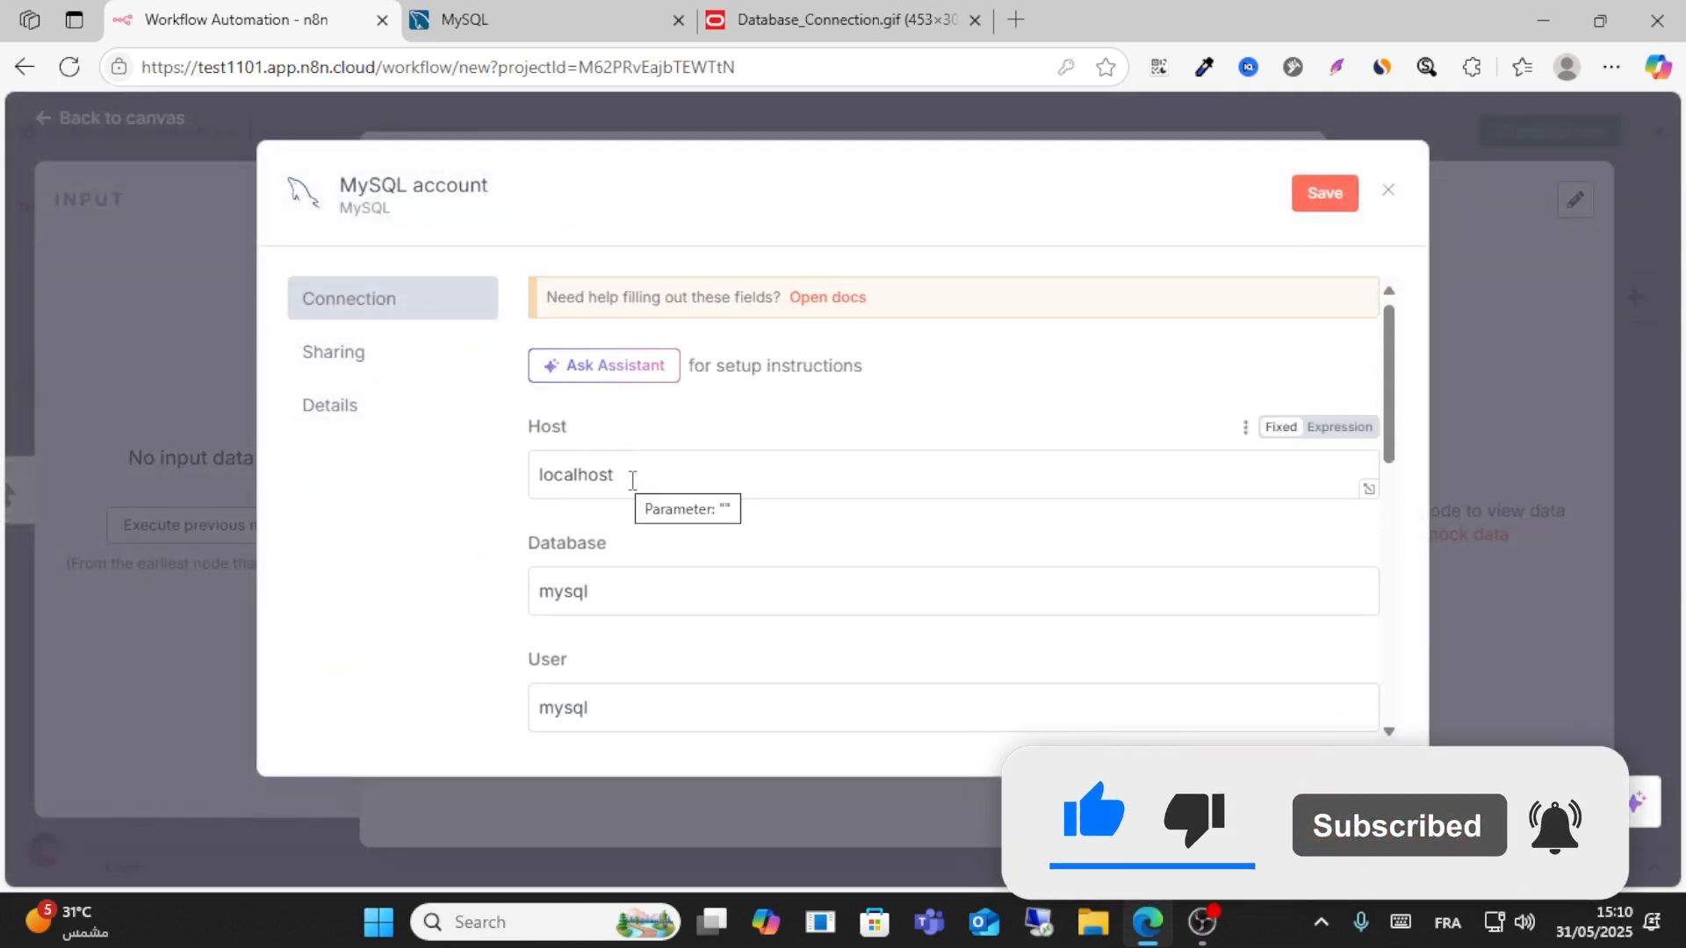
{"action": "double_click", "coordinate": [575, 474]}
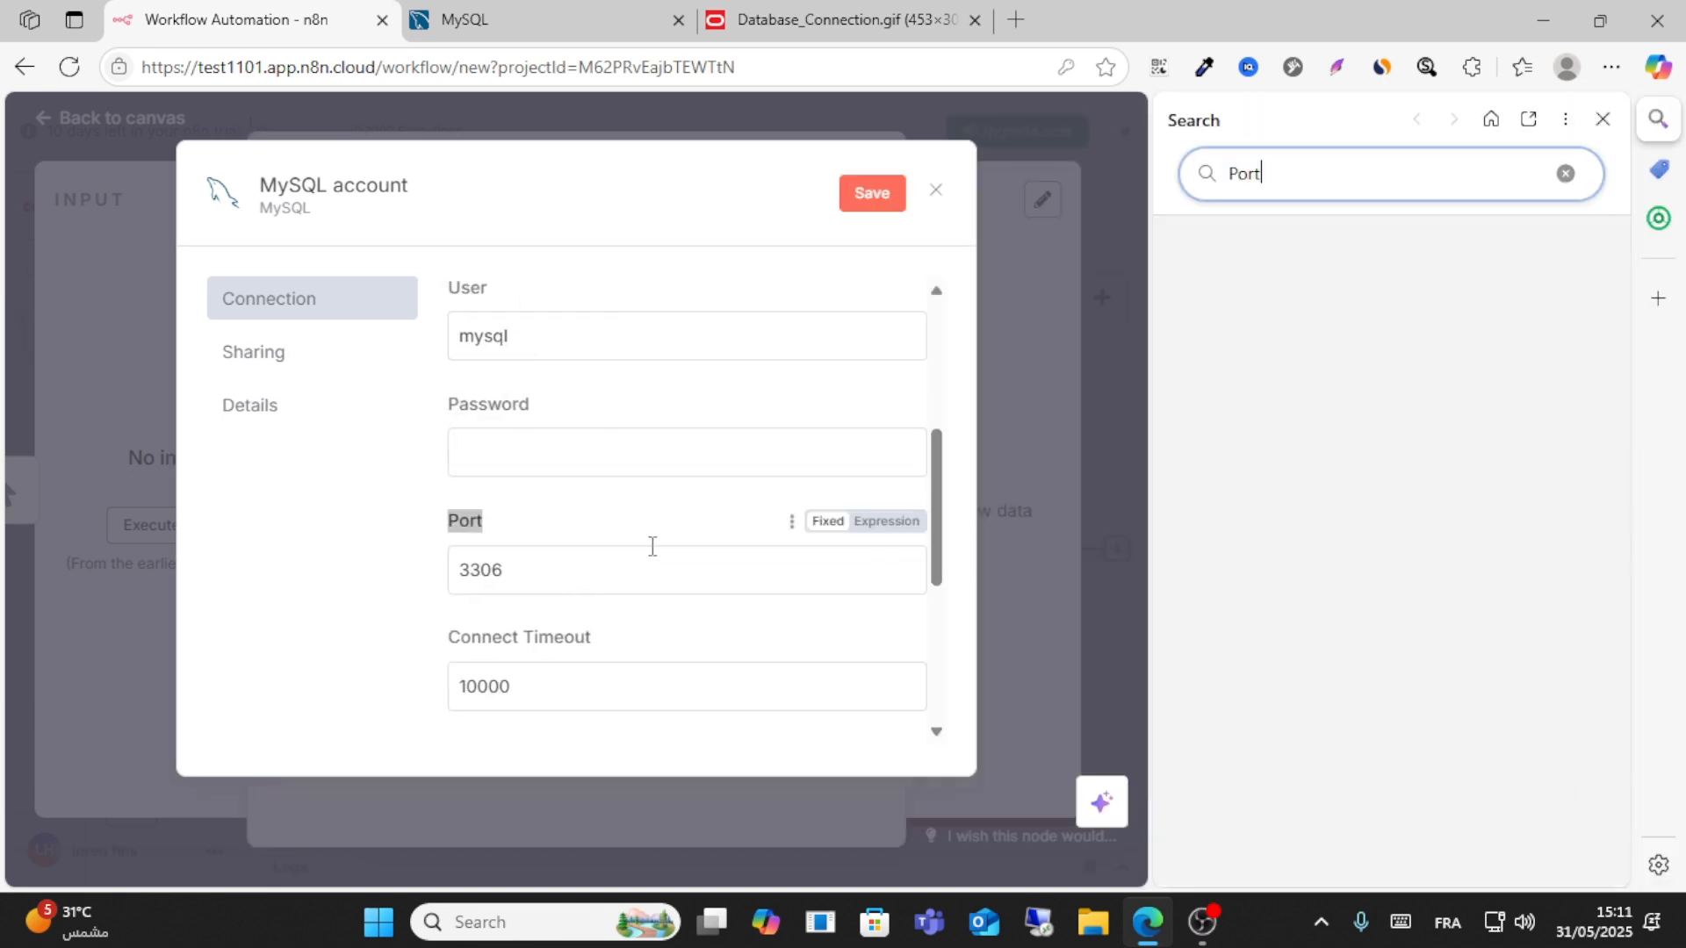
Visit the MySQL website tab and open its sign-in page.
{"action": "left_click", "coordinate": [470, 19]}
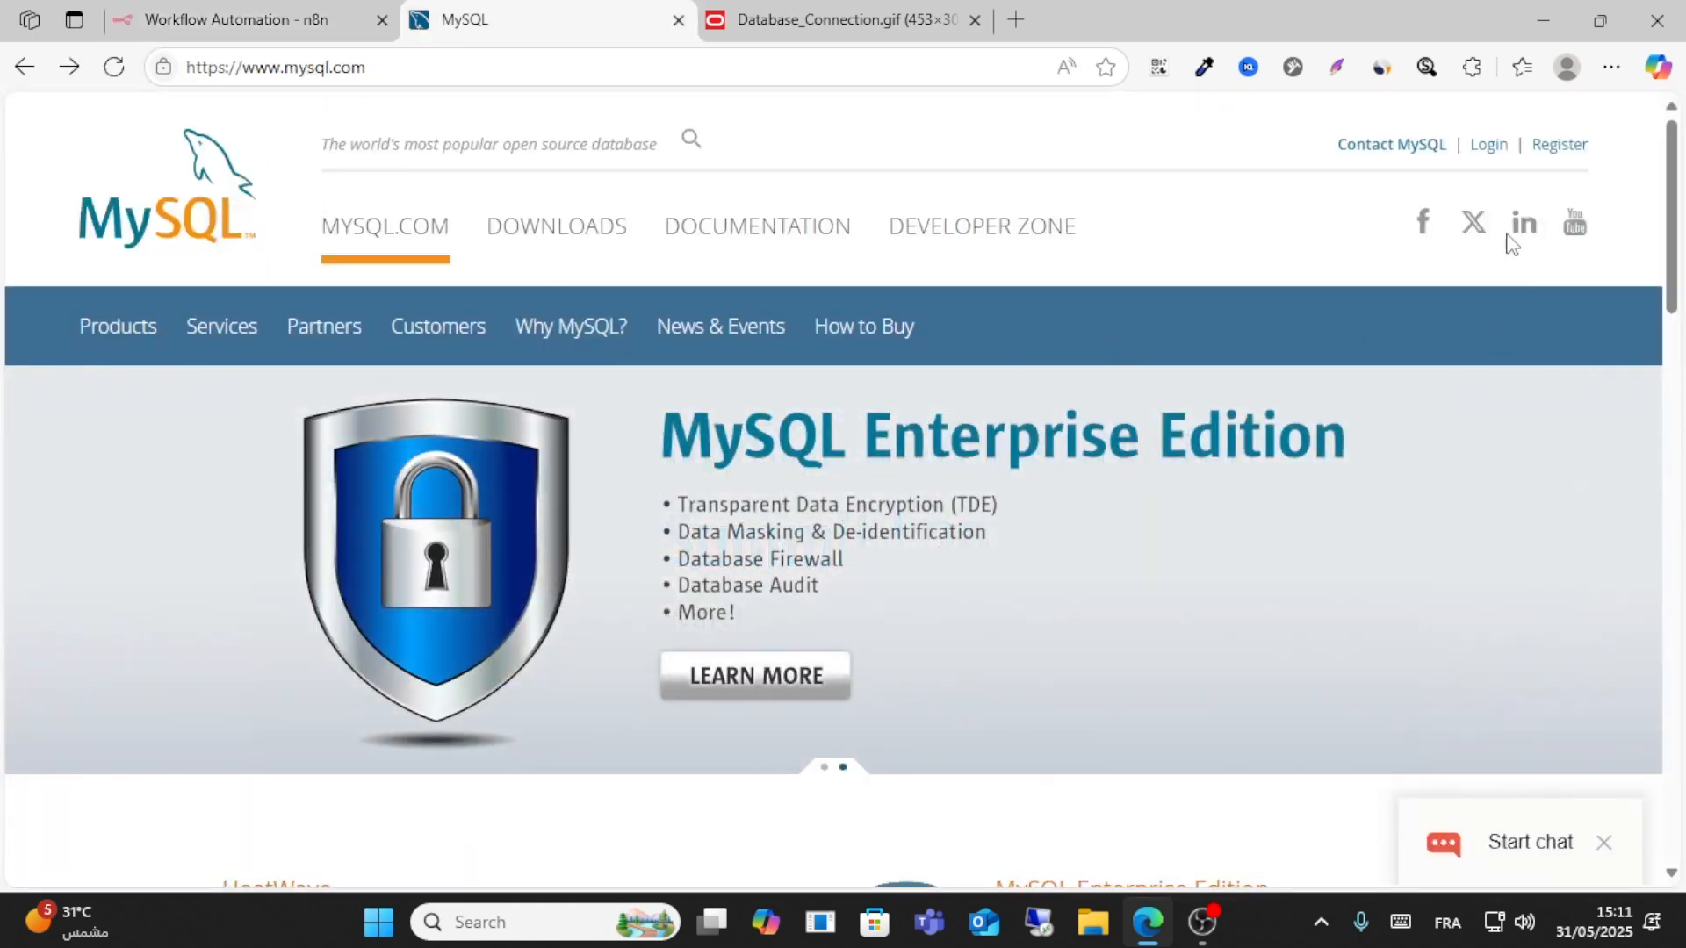
{"action": "left_click", "coordinate": [839, 21]}
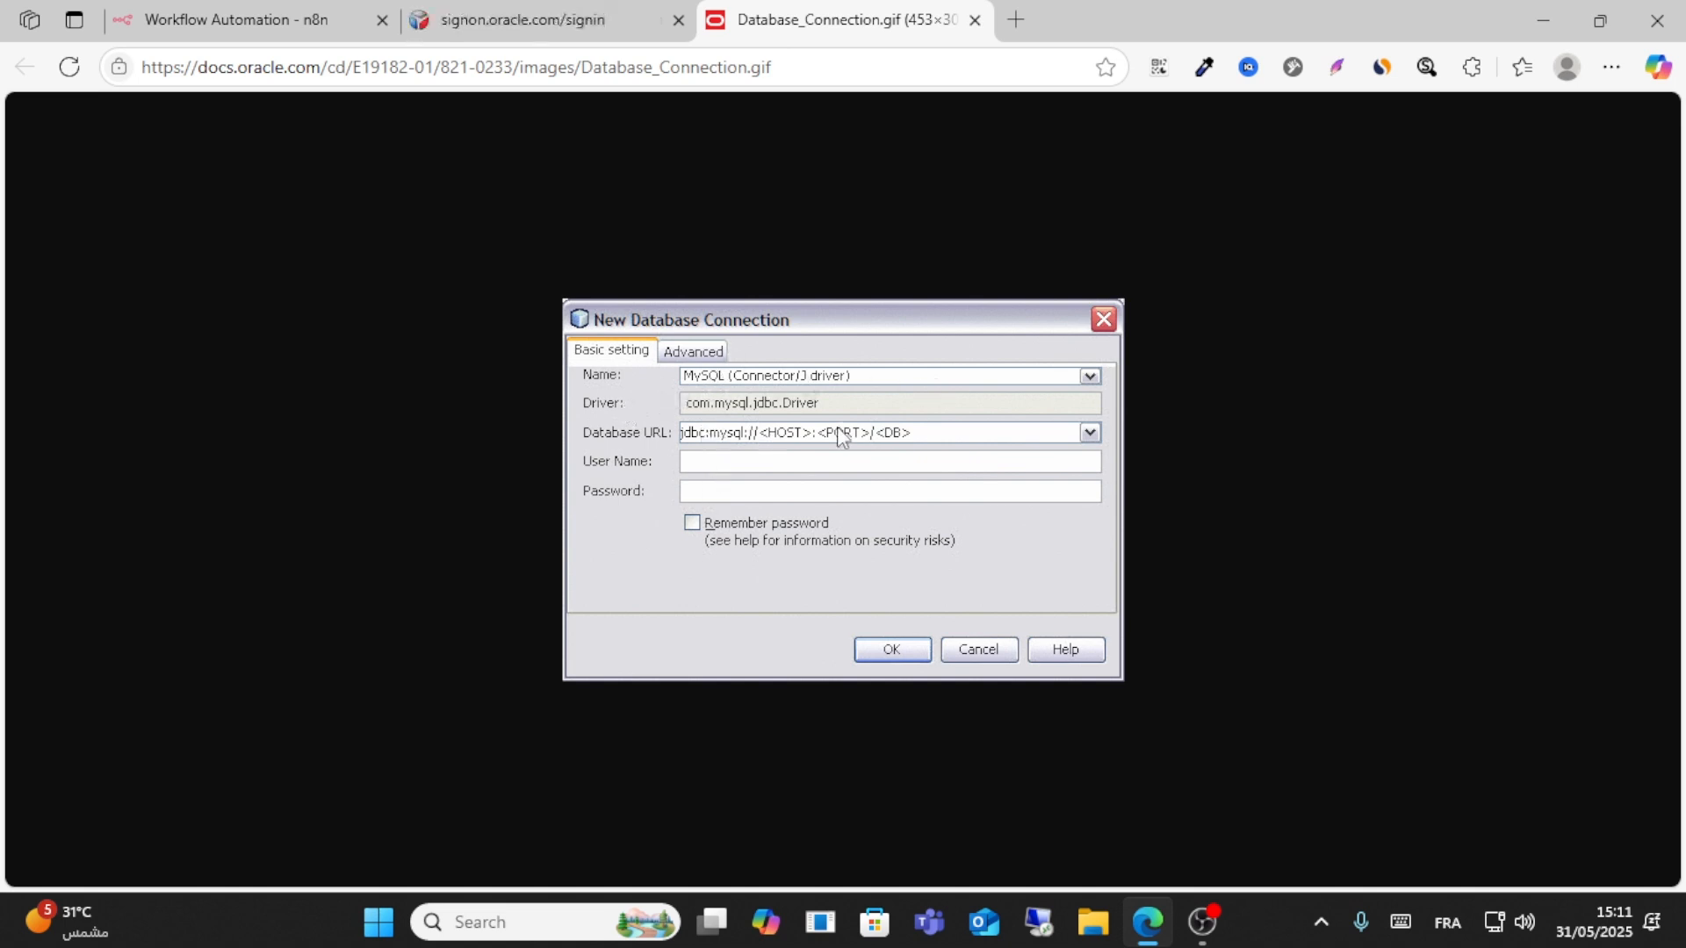
{"action": "mouse_move", "coordinate": [791, 403]}
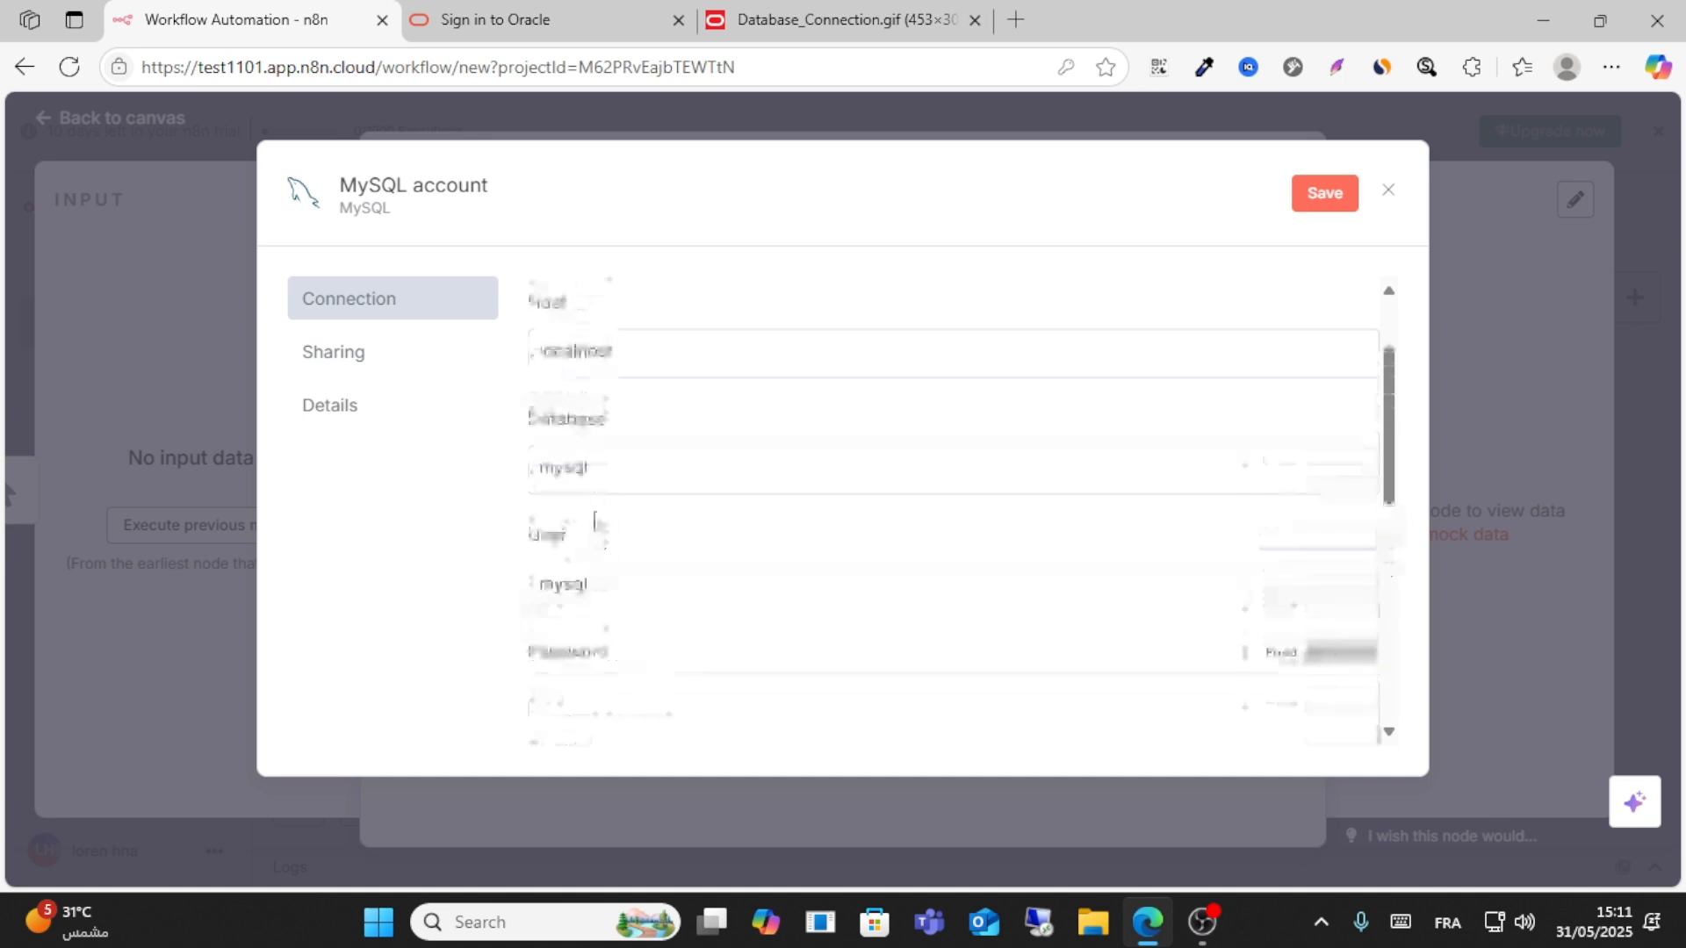
Open a new tab to search Google Images for 'mysql host url'.
{"action": "left_click", "coordinate": [835, 19]}
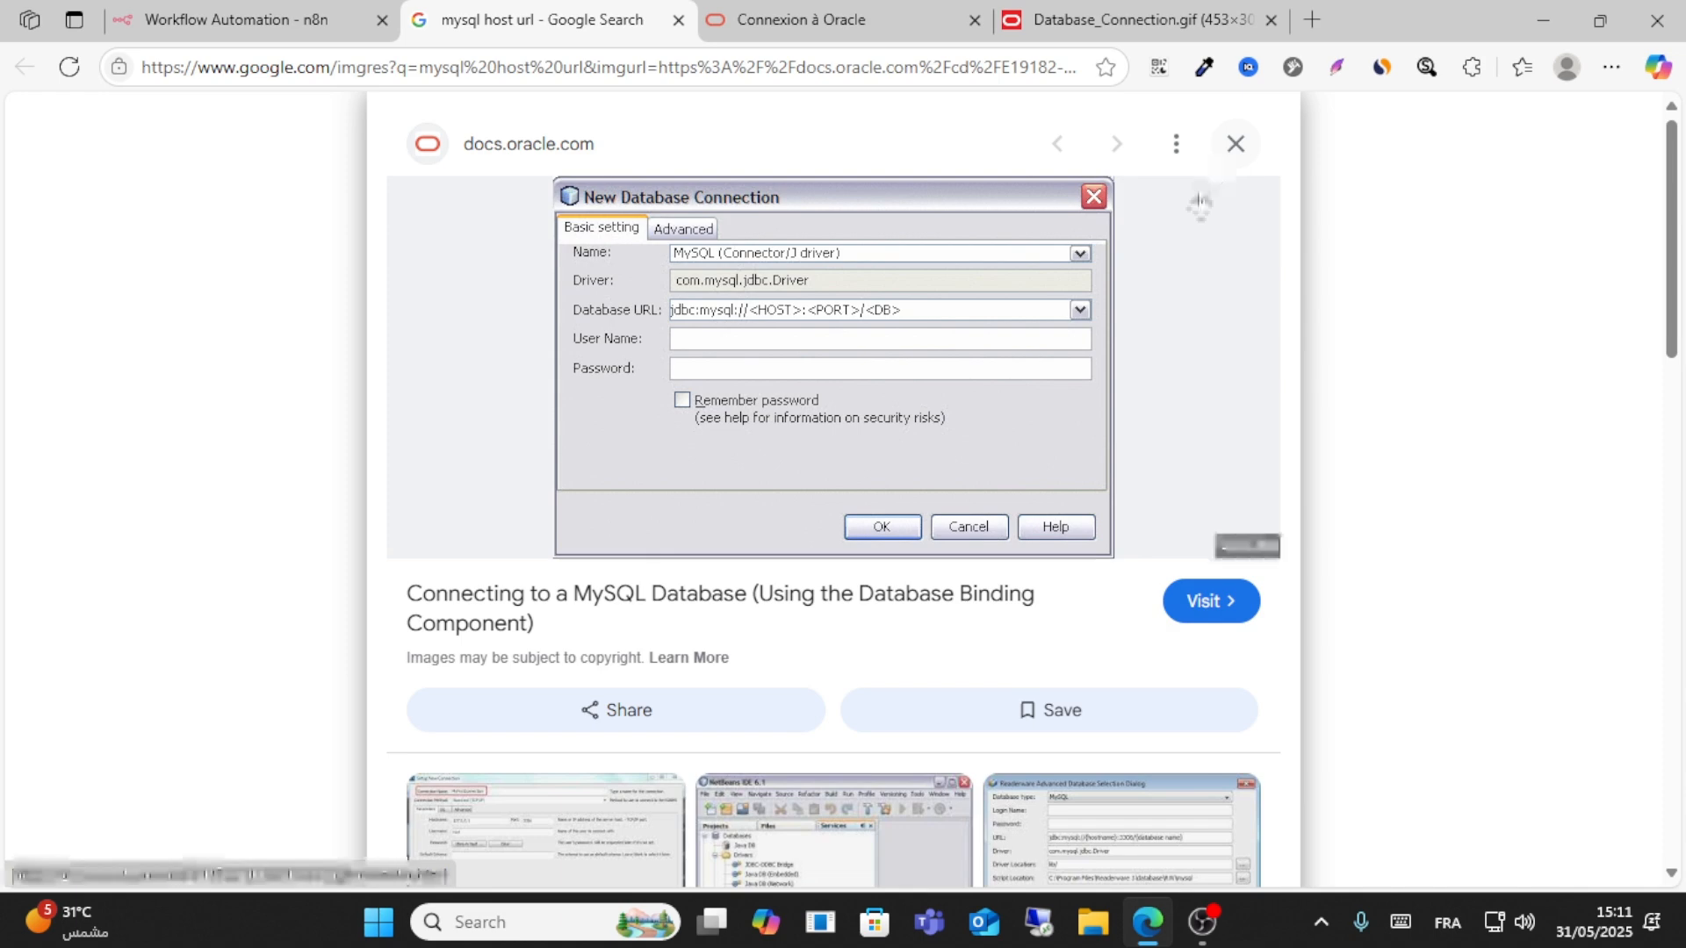
{"action": "mouse_move", "coordinate": [1234, 143]}
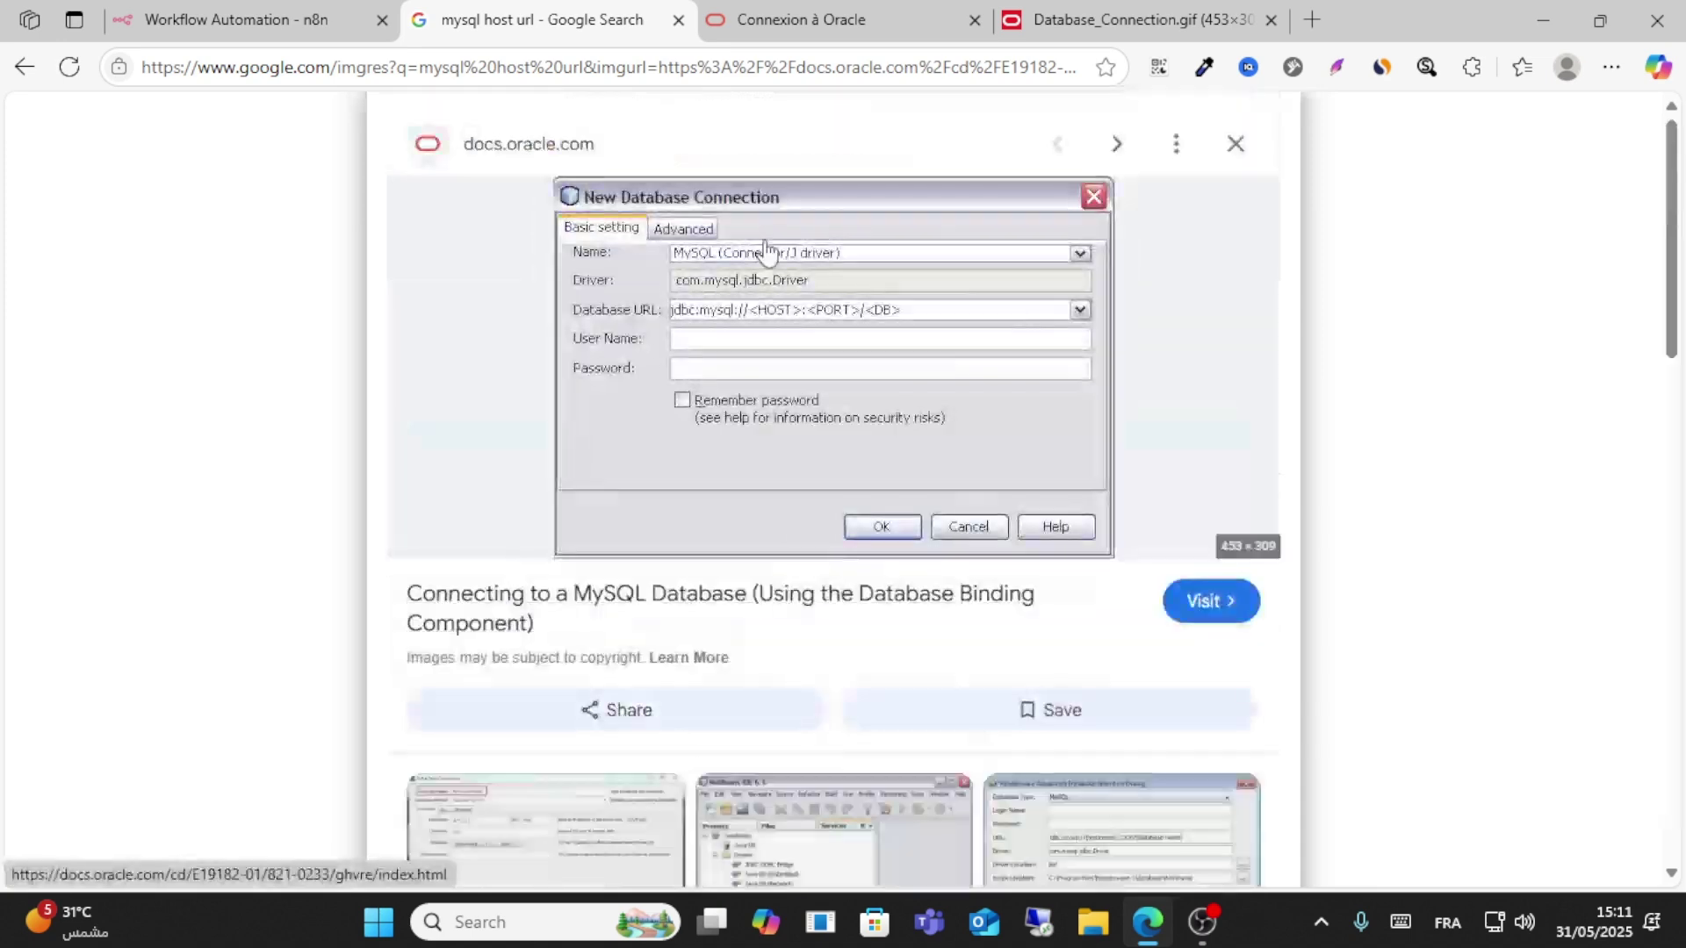
Browse more image results, then return to n8n and save the MySQL account credential.
{"action": "scroll", "scroll_direction": "down", "scroll_amount": 3}
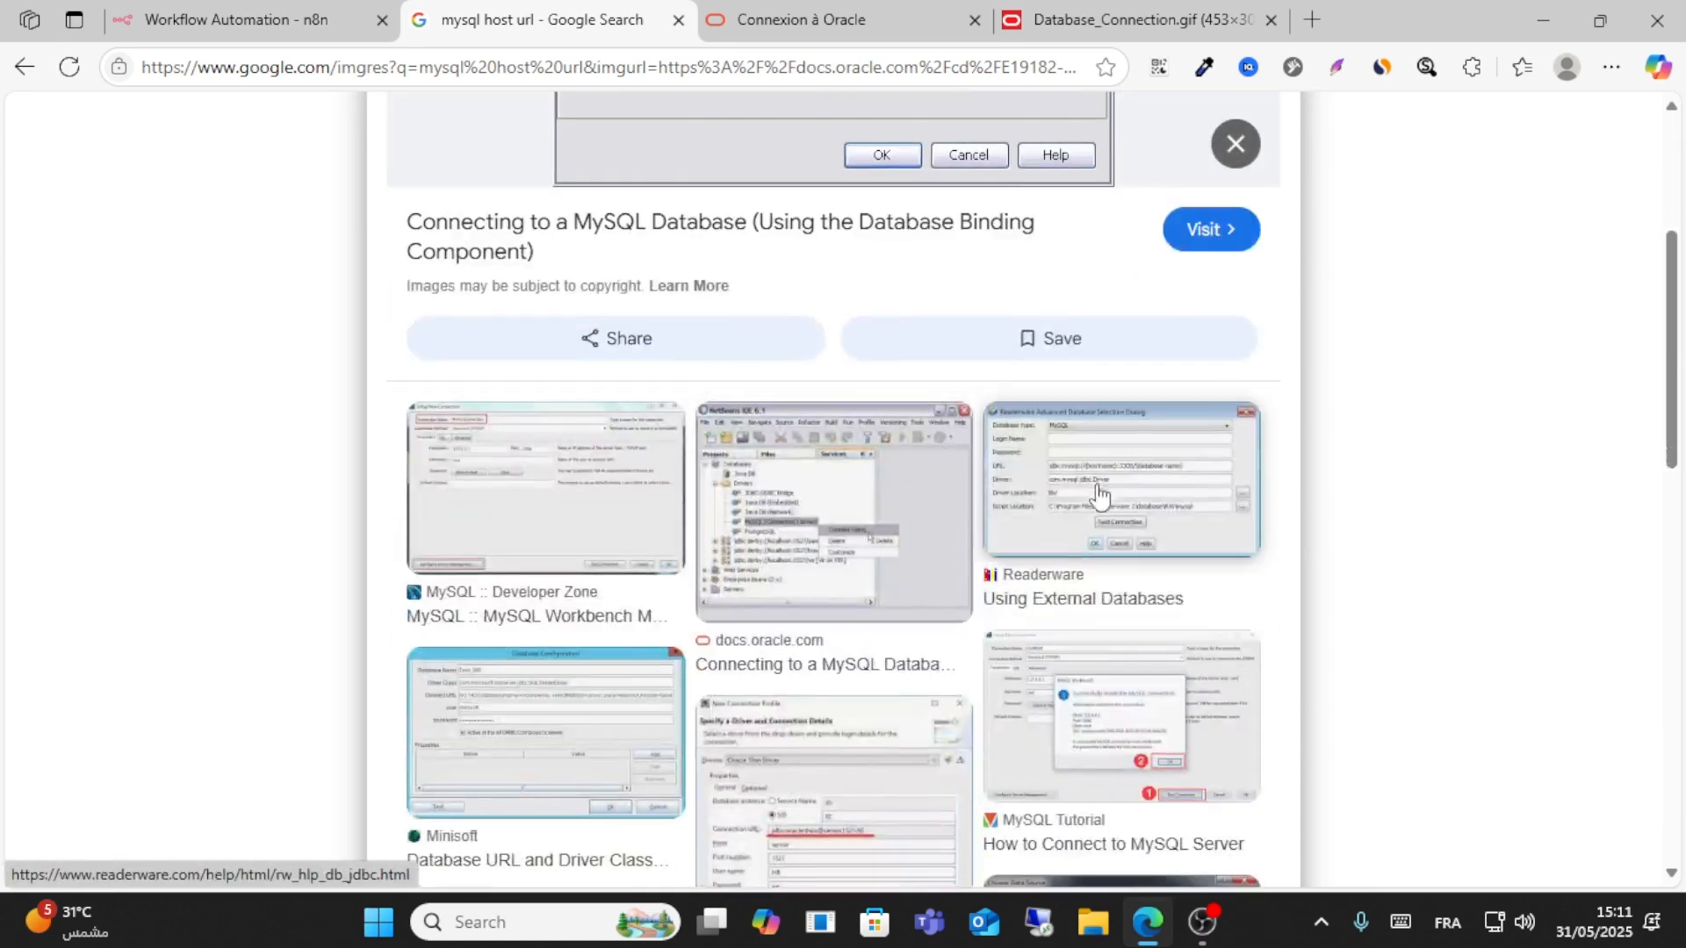
{"action": "left_click", "coordinate": [237, 19]}
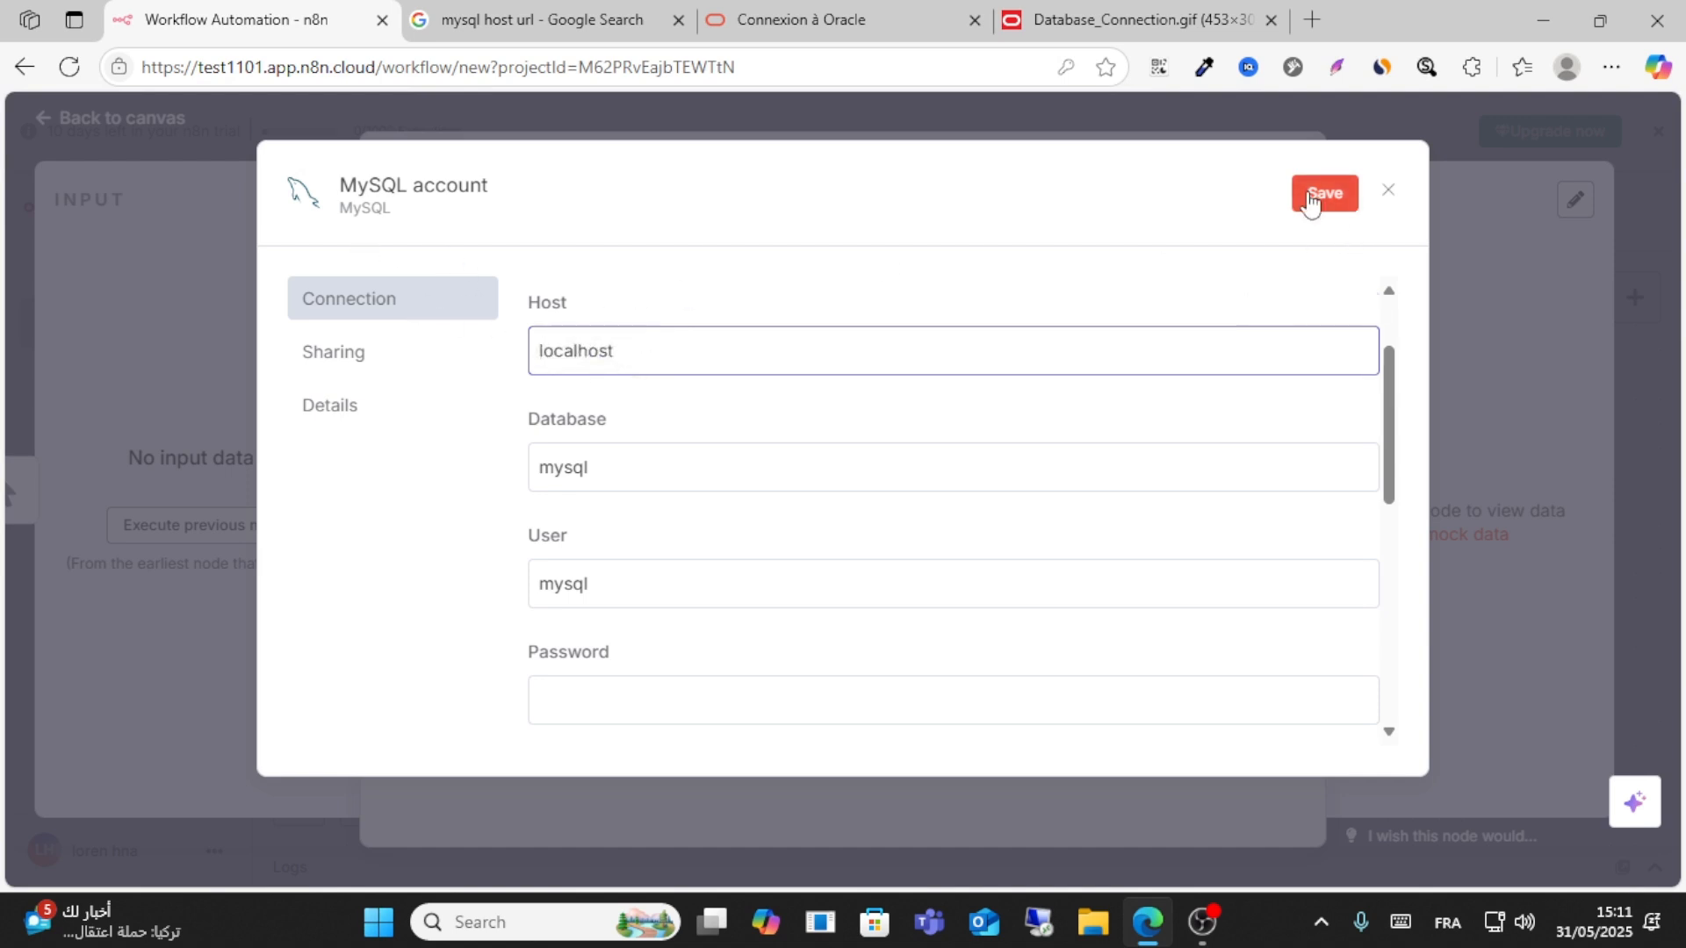
{"action": "left_click", "coordinate": [1324, 192]}
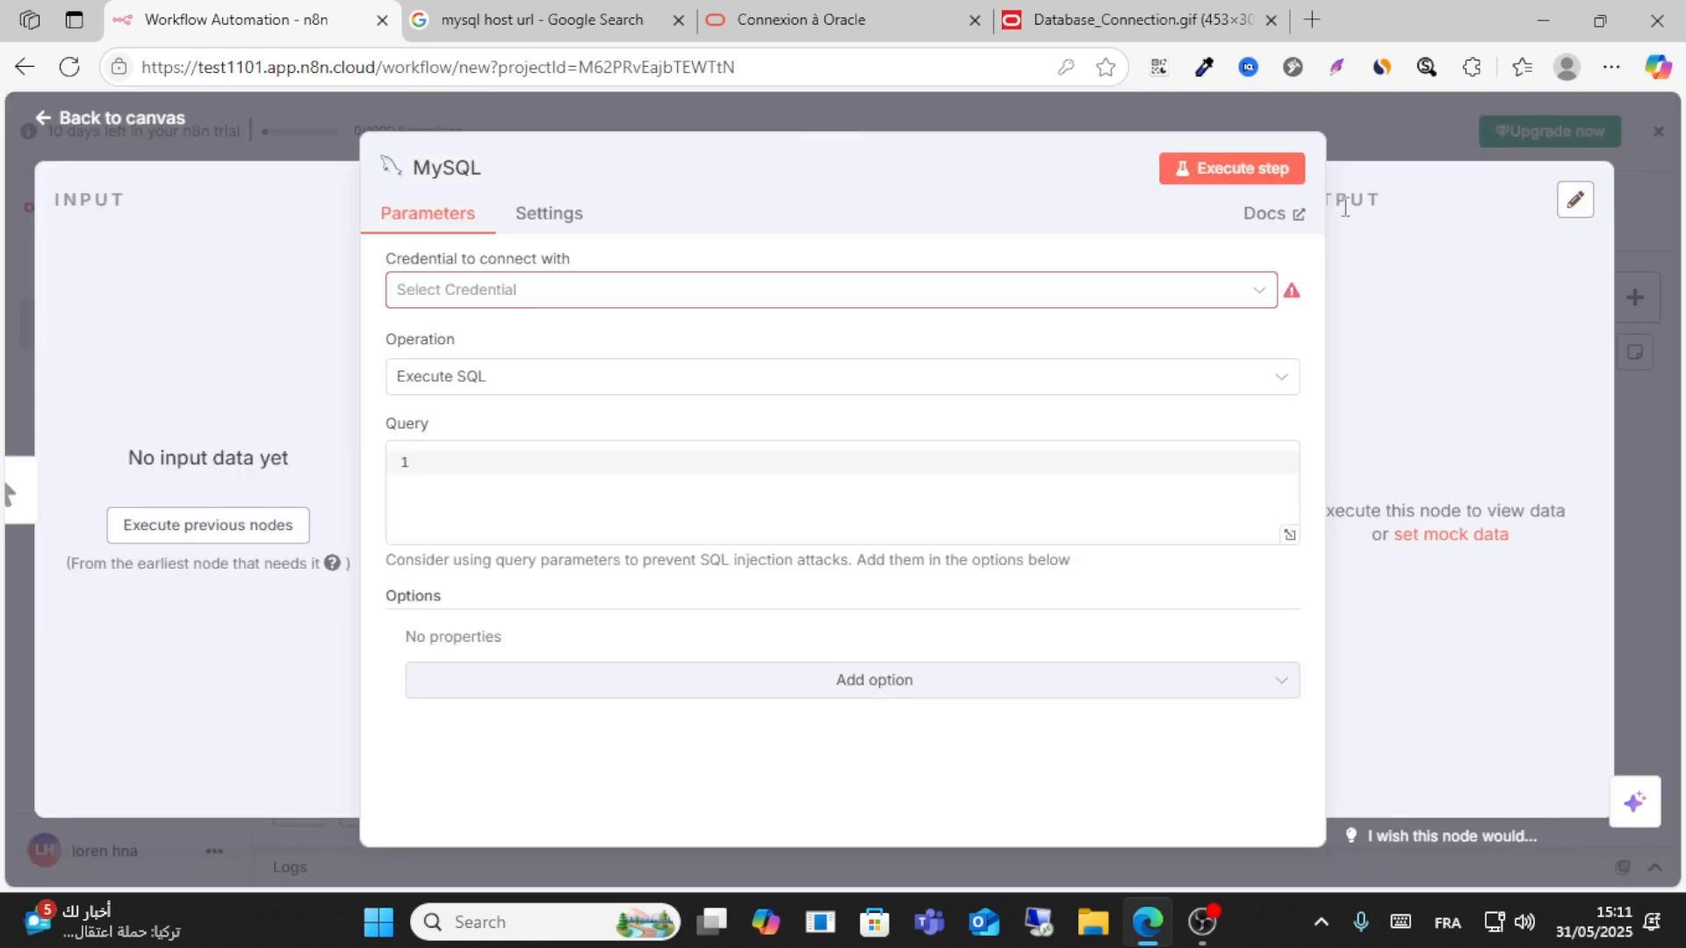